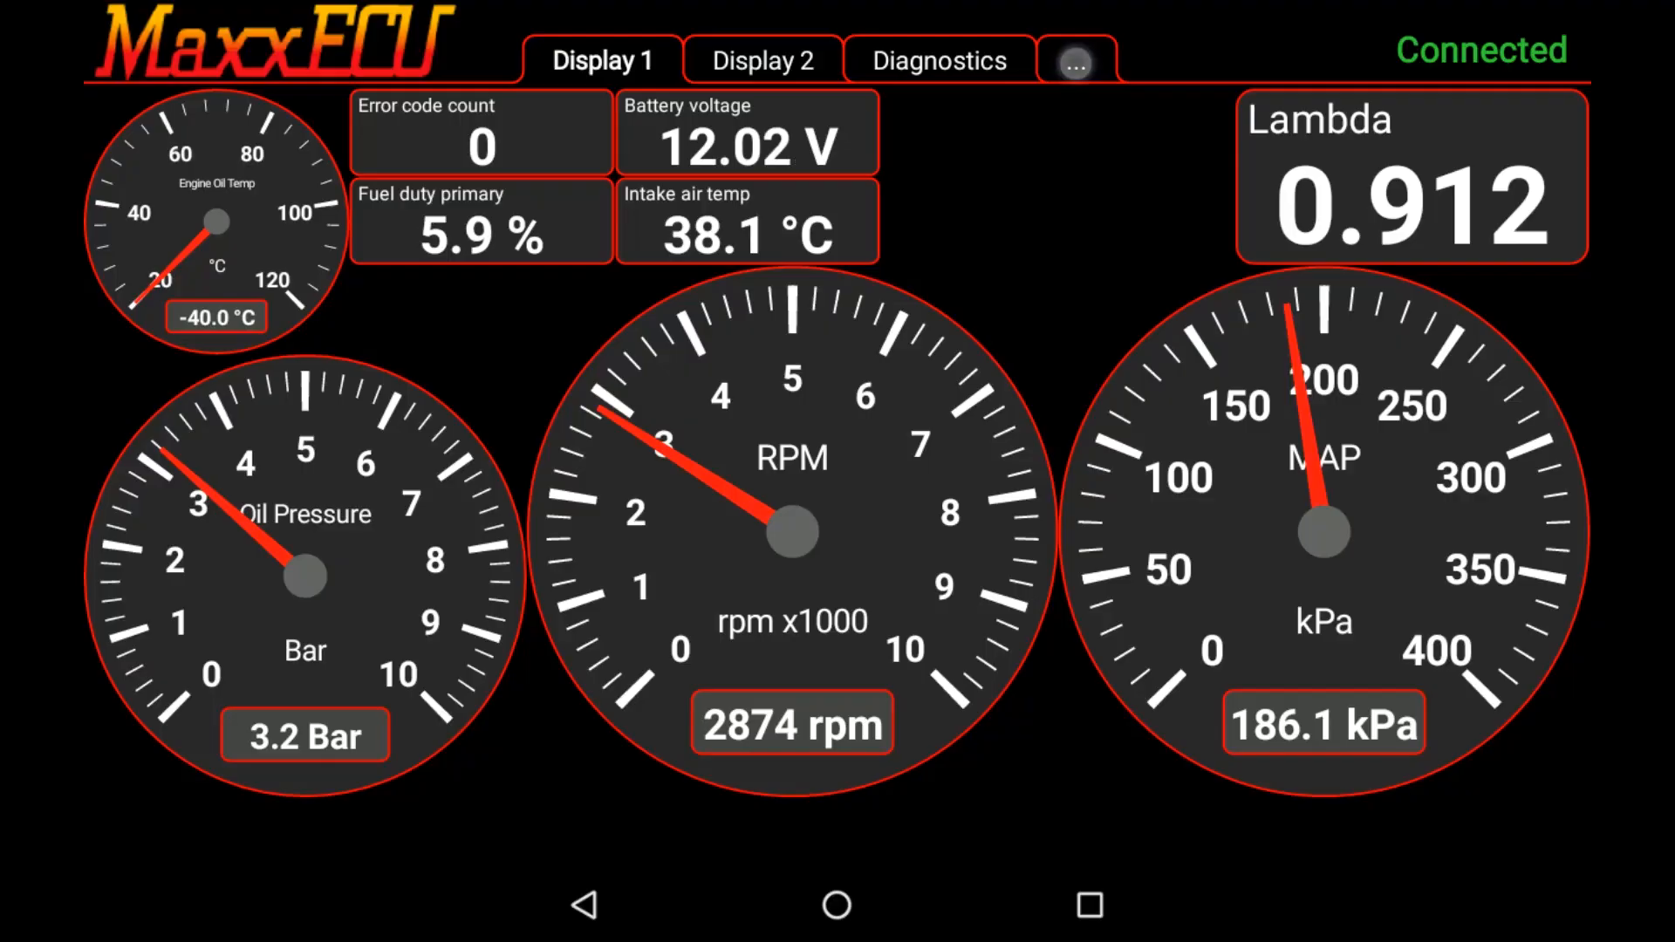
# - Confirm the dashboard settings and turn Oil Pressure into a value readout on Display 1
pyautogui.click(1077, 60)
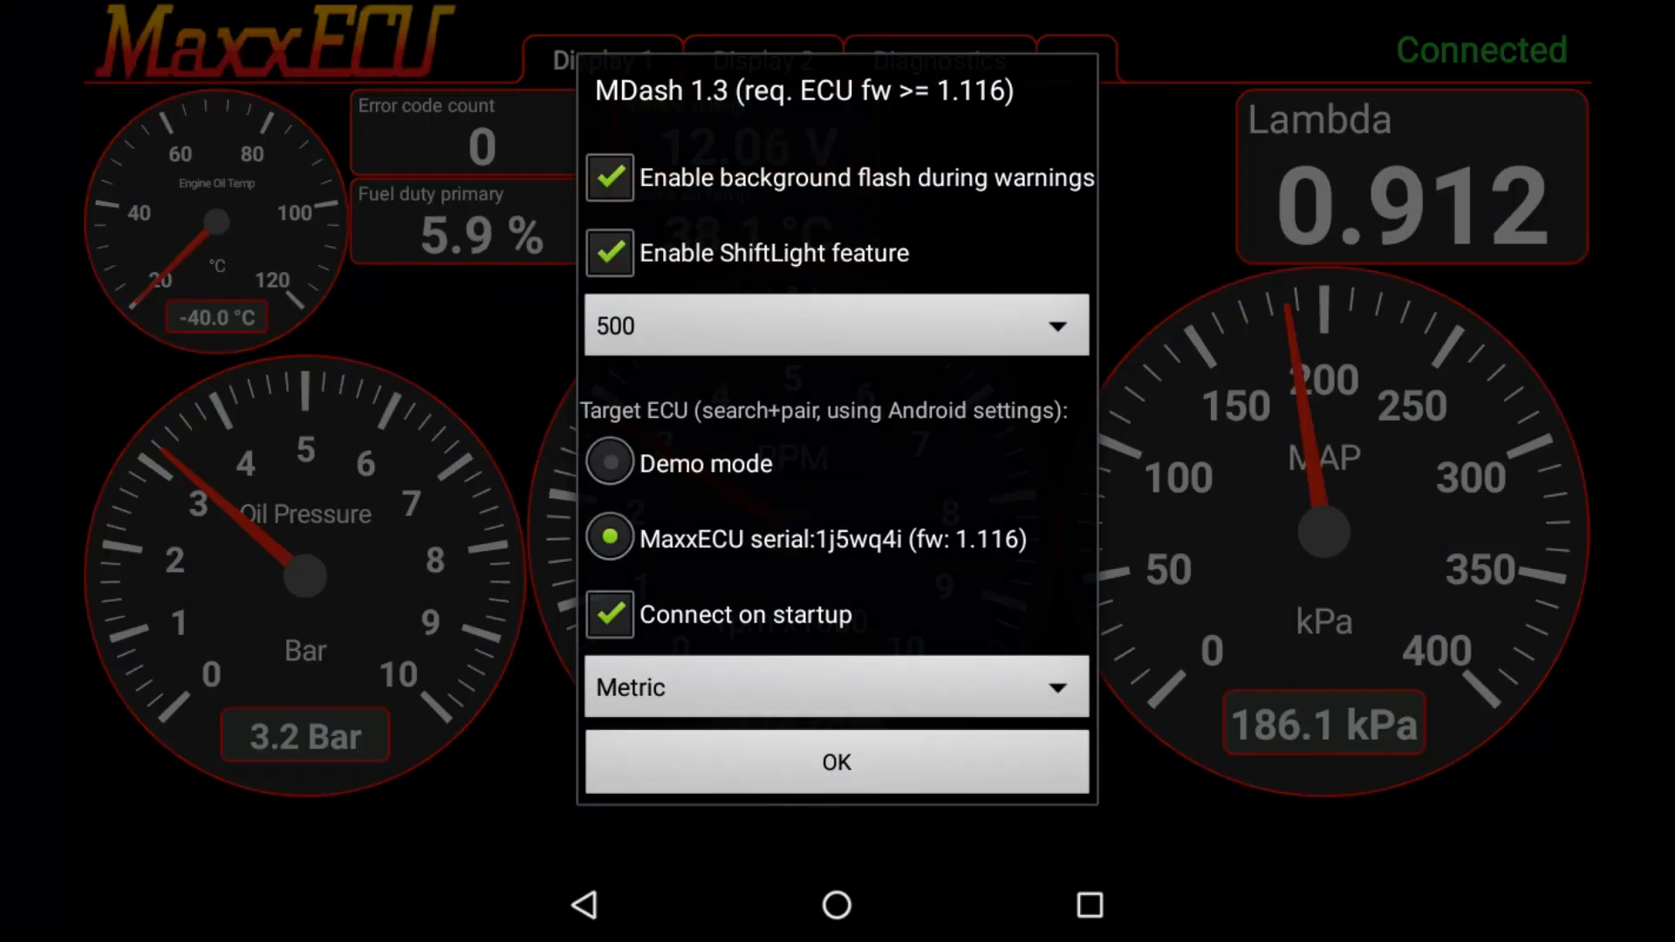
pyautogui.click(836, 326)
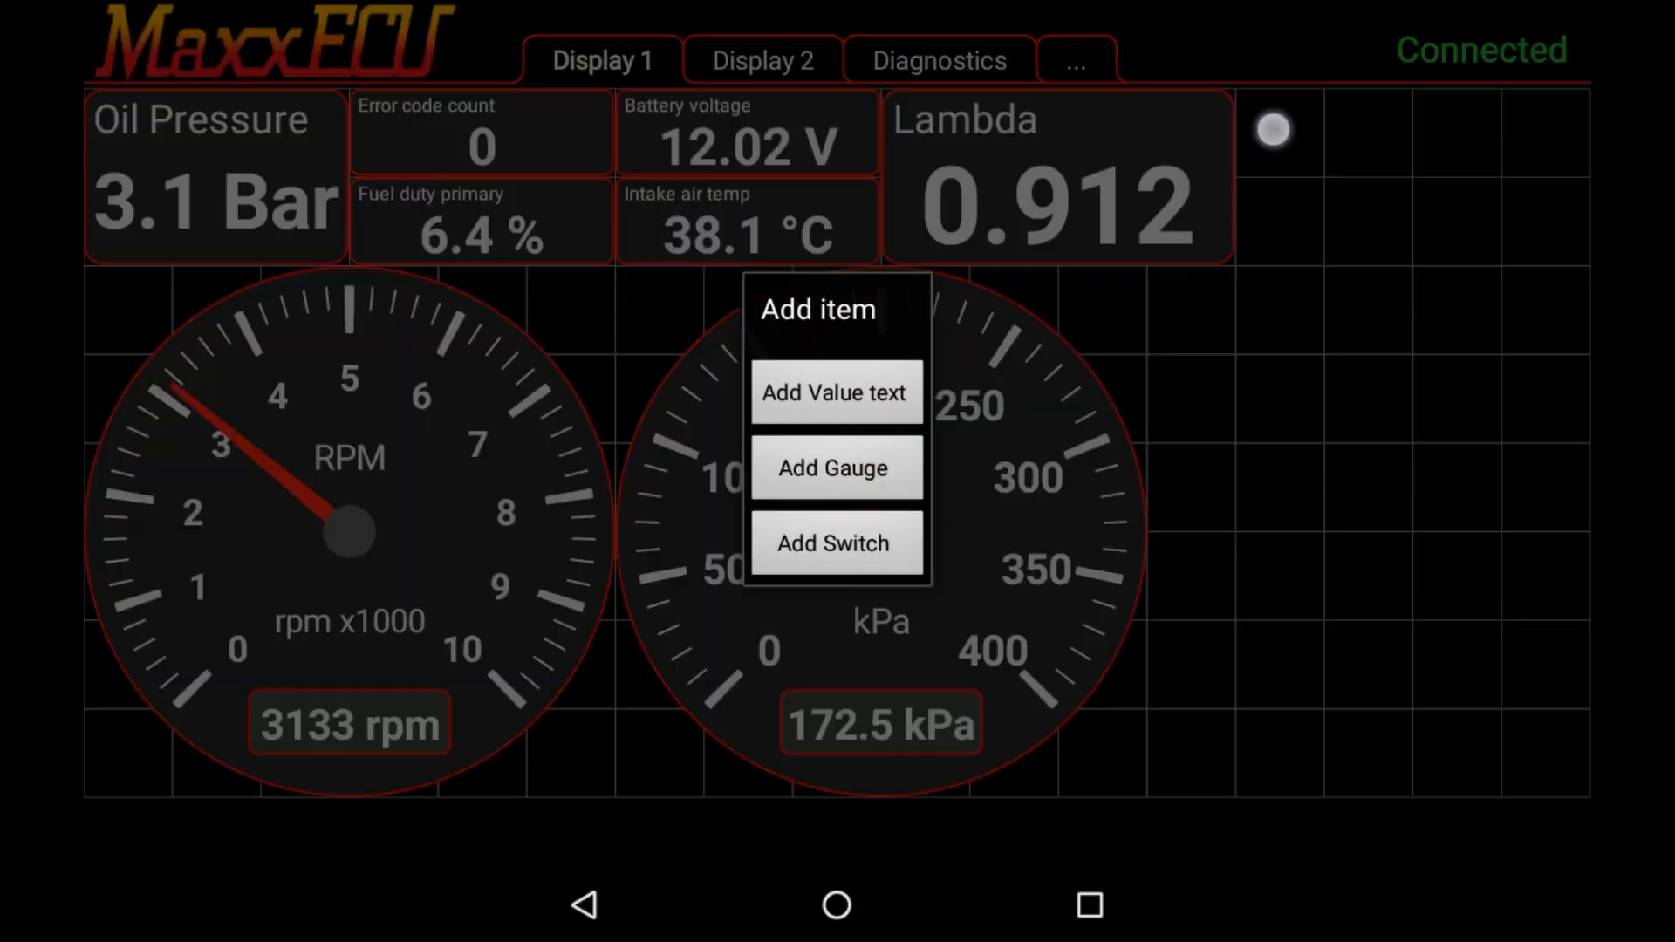
# - Add Lambda target error and Engine total time over limit readouts, then show Display 2
pyautogui.click(836, 393)
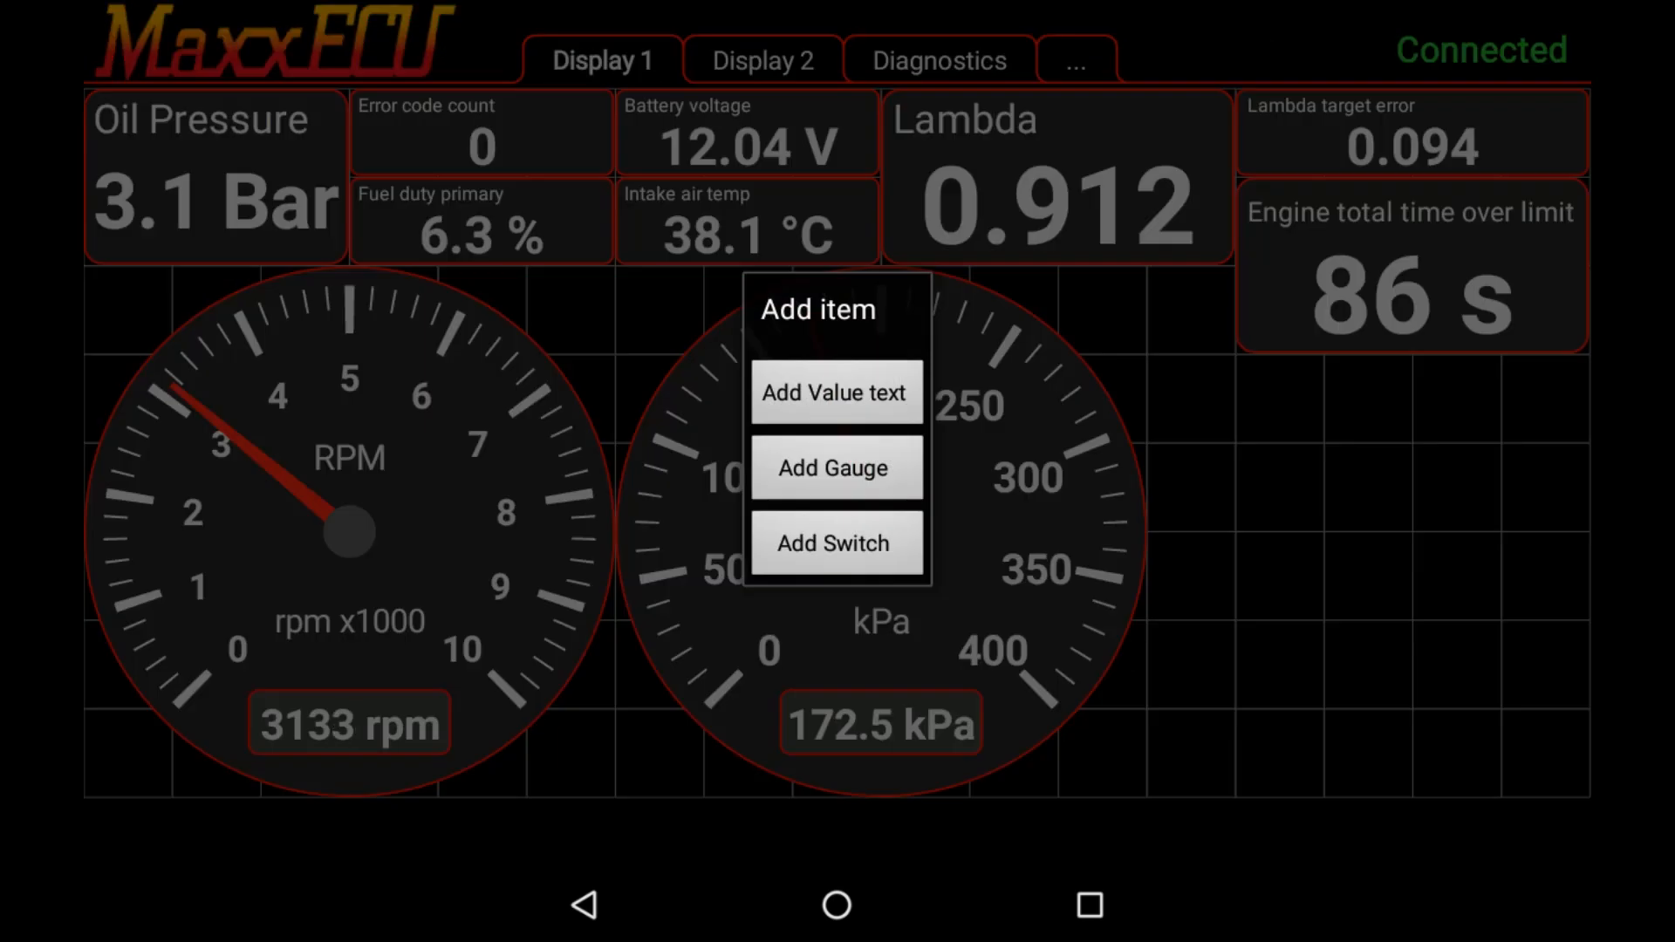
pyautogui.click(836, 392)
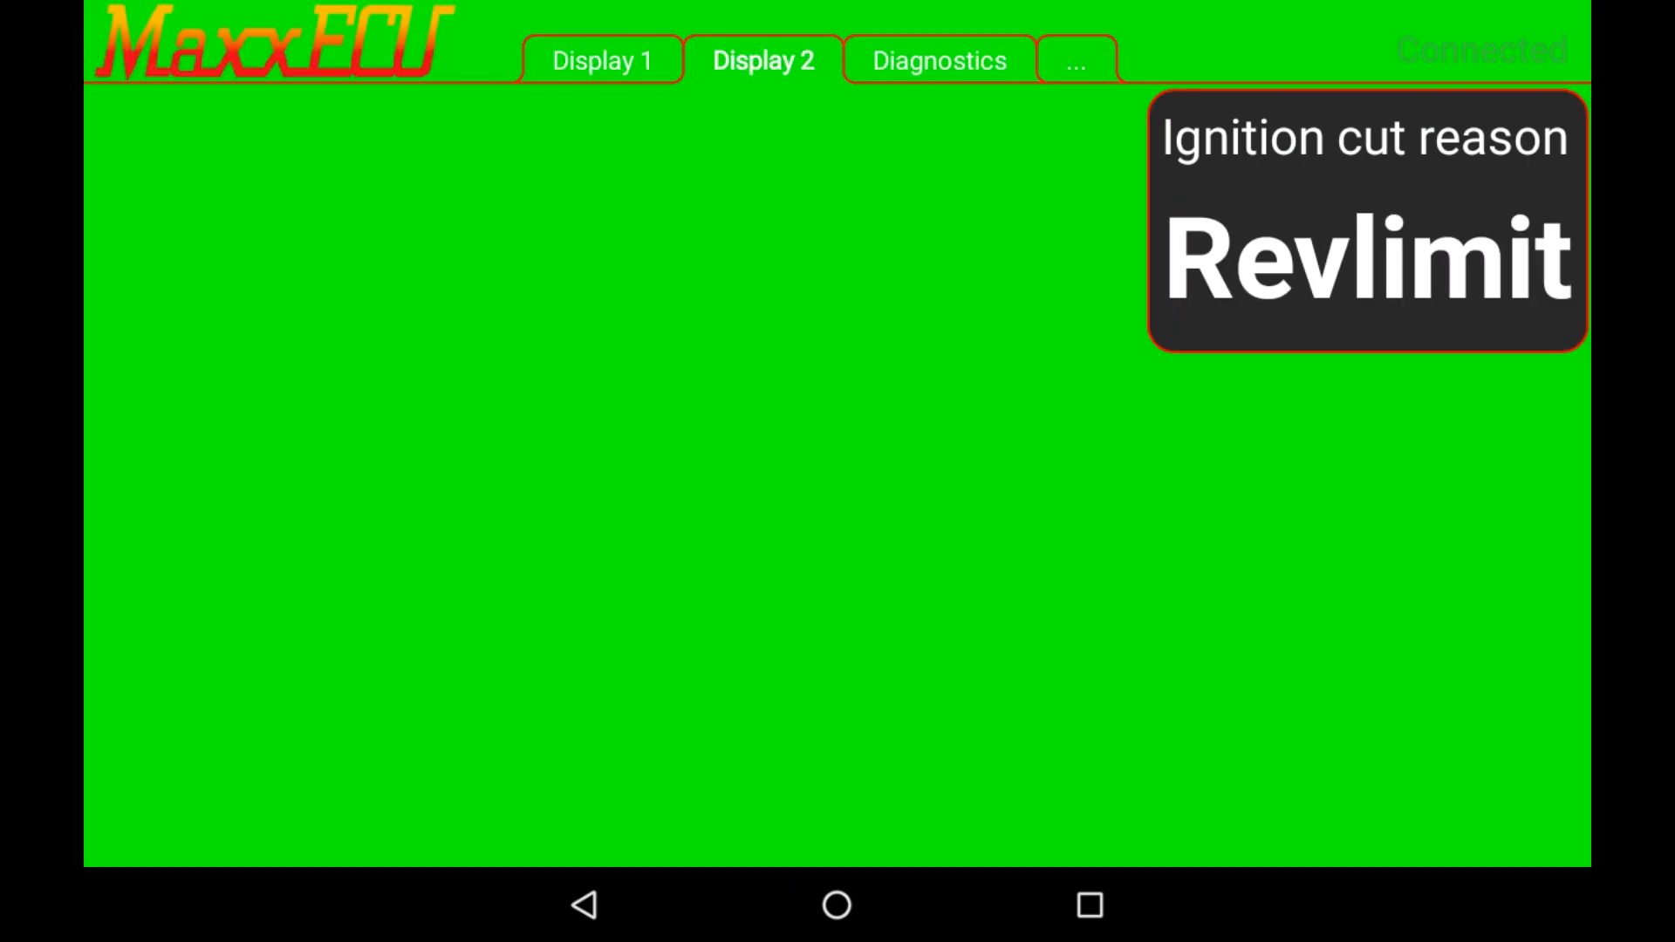
# - Add a VSS Gear readout to Display 2 and start installing MaxxECU MDash from Google Play
pyautogui.click(1366, 222)
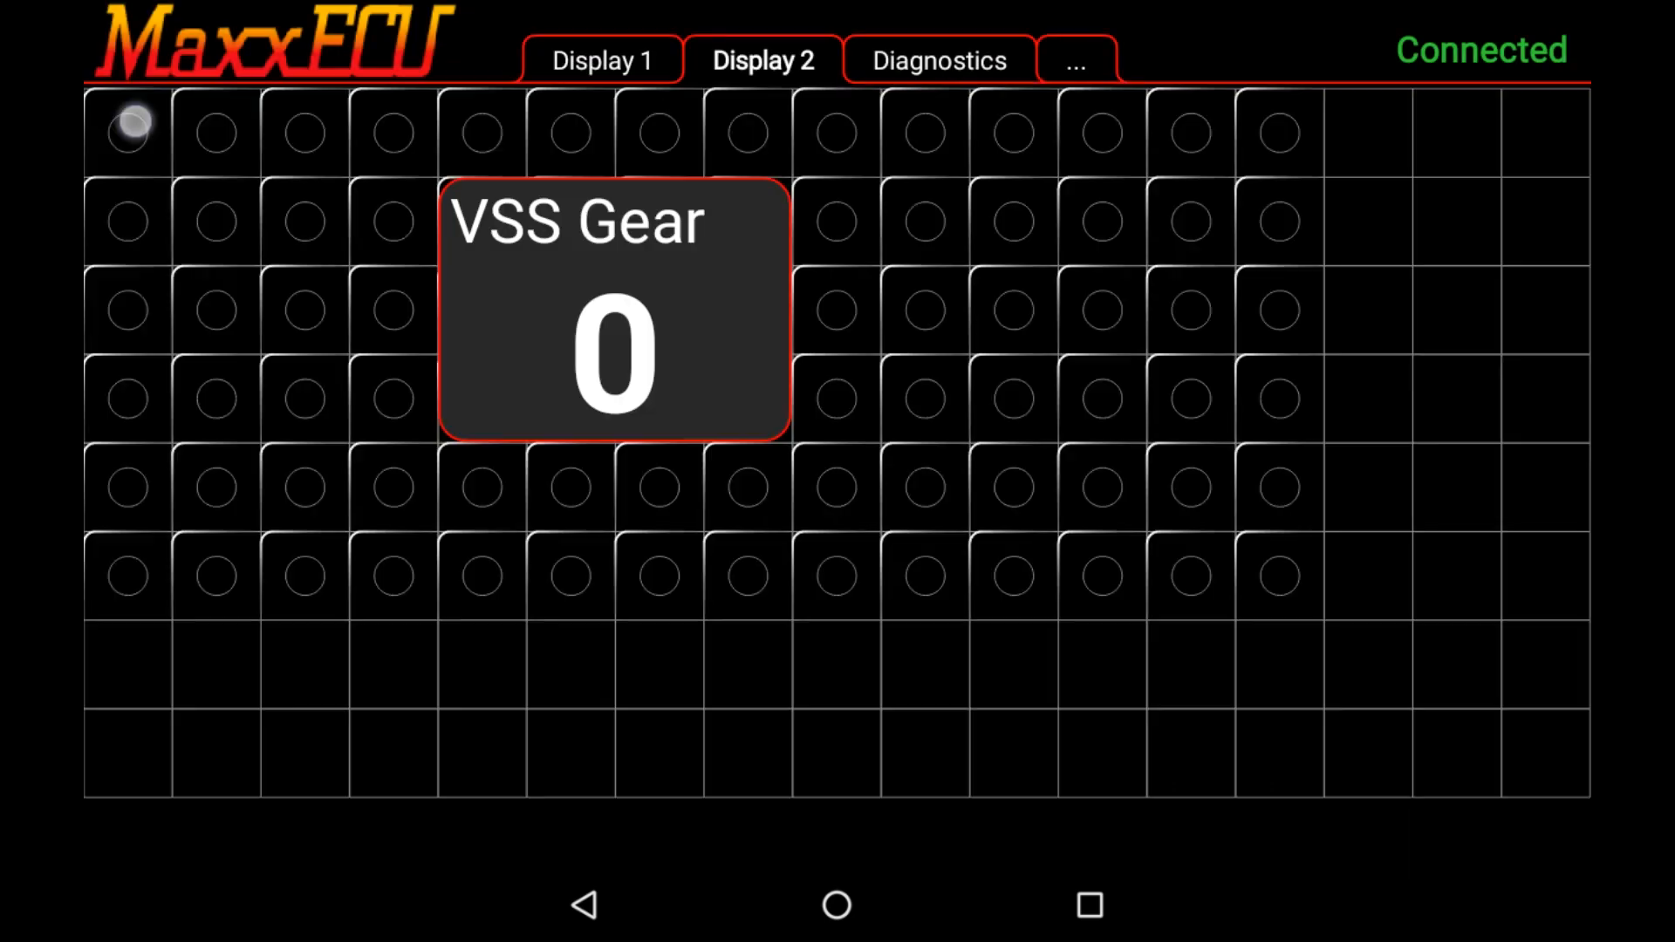
pyautogui.click(600, 59)
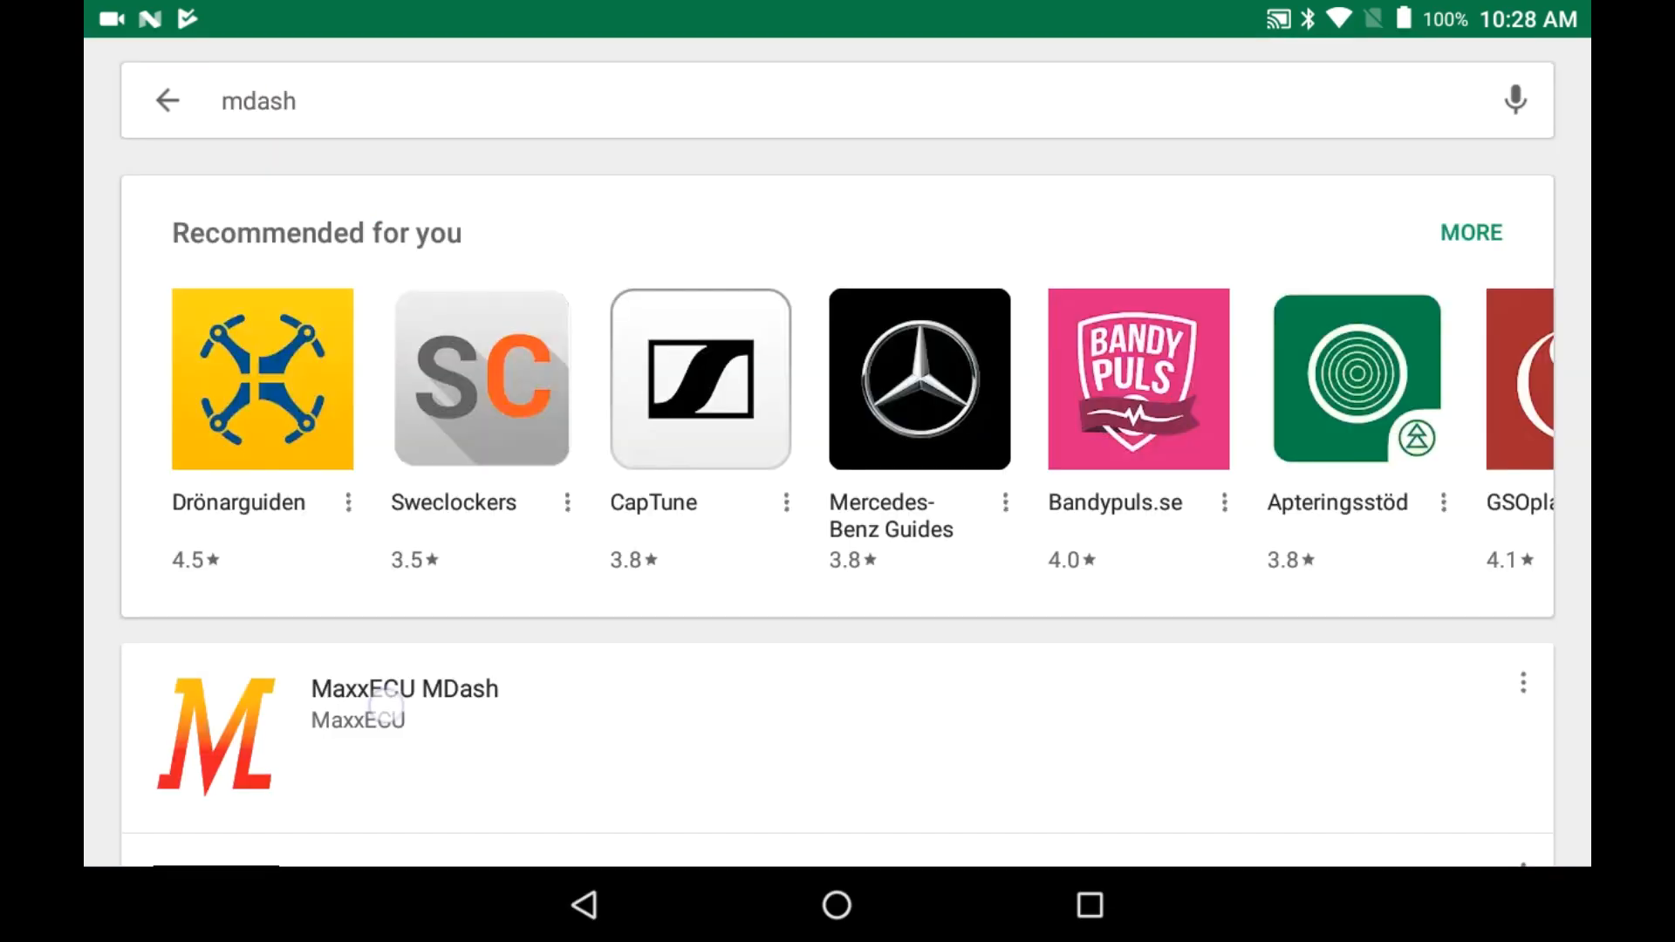
pyautogui.click(403, 689)
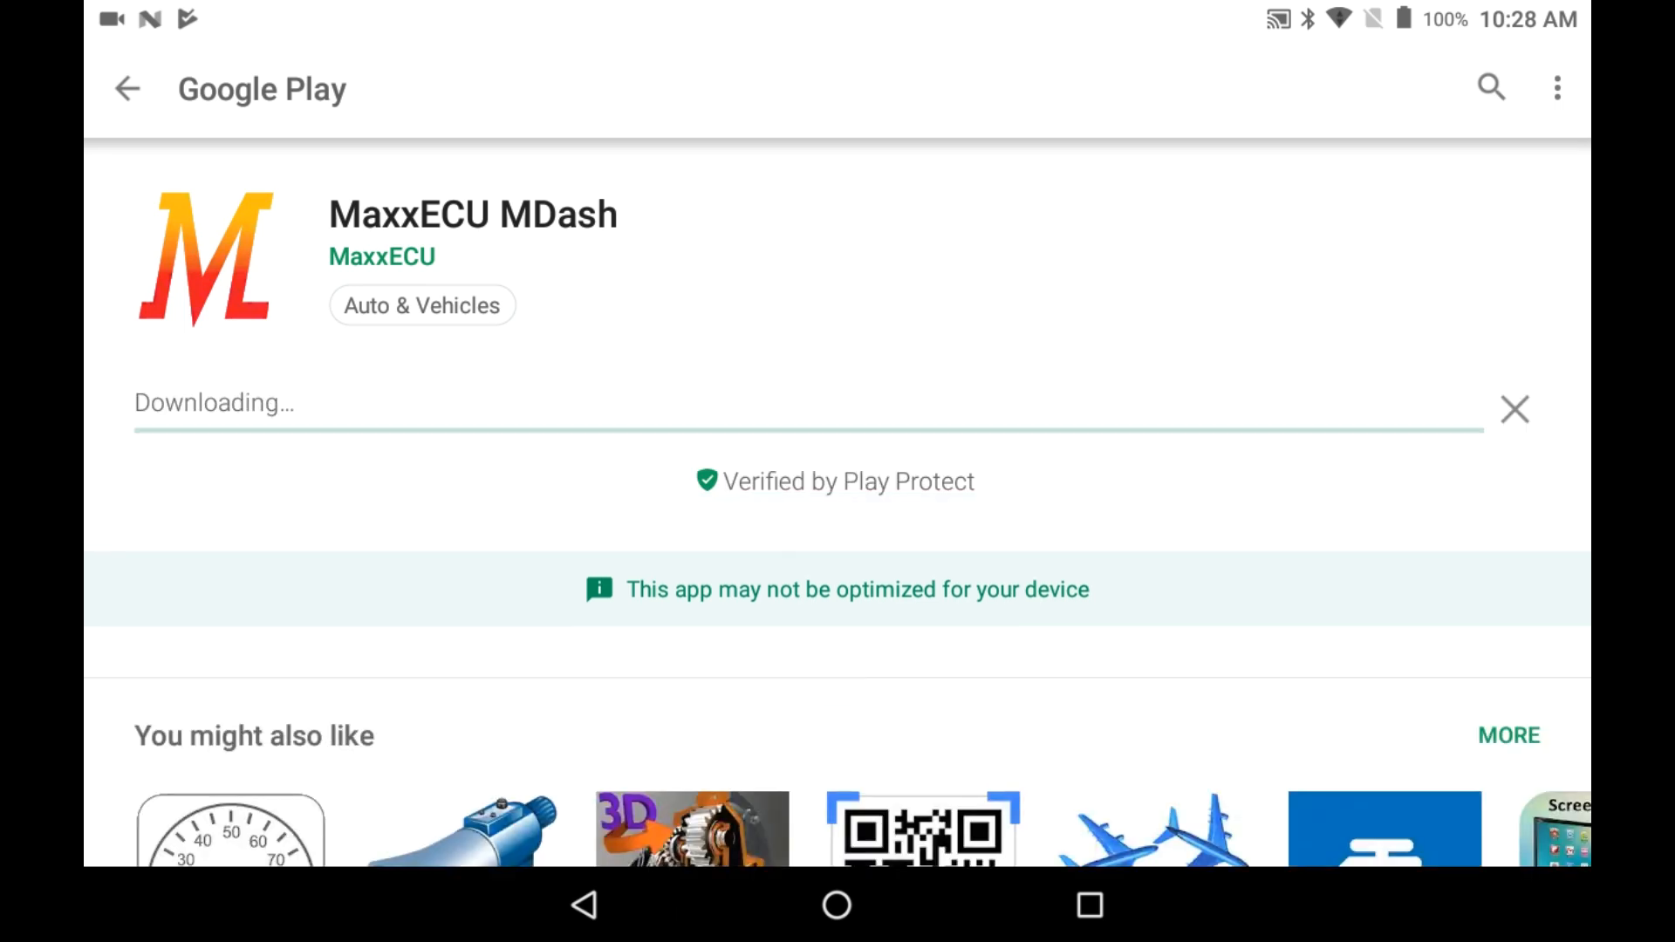